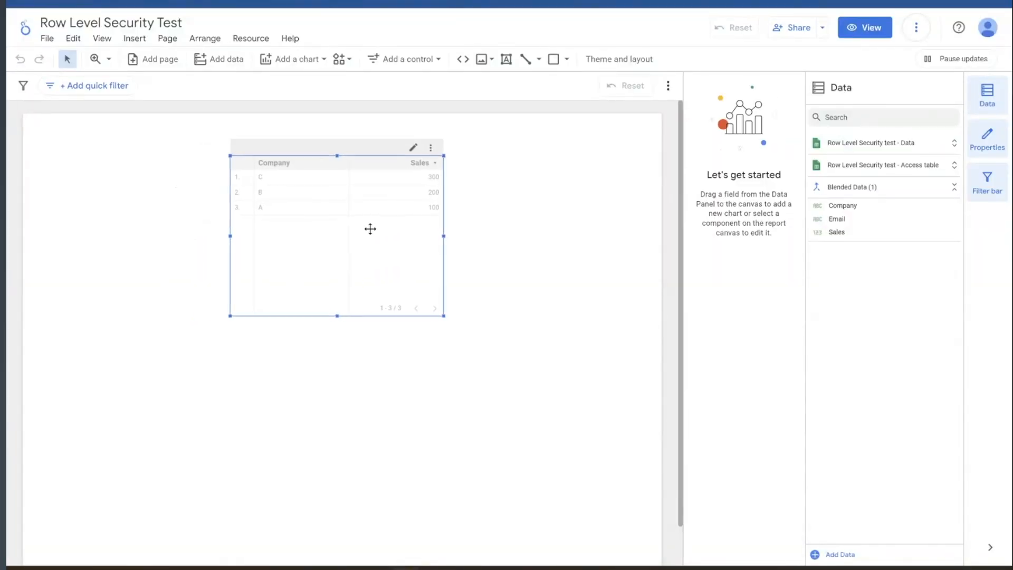
- Select the Company and Sales table to inspect its Blended Data setup
{"action": "left_click", "coordinate": [336, 233]}
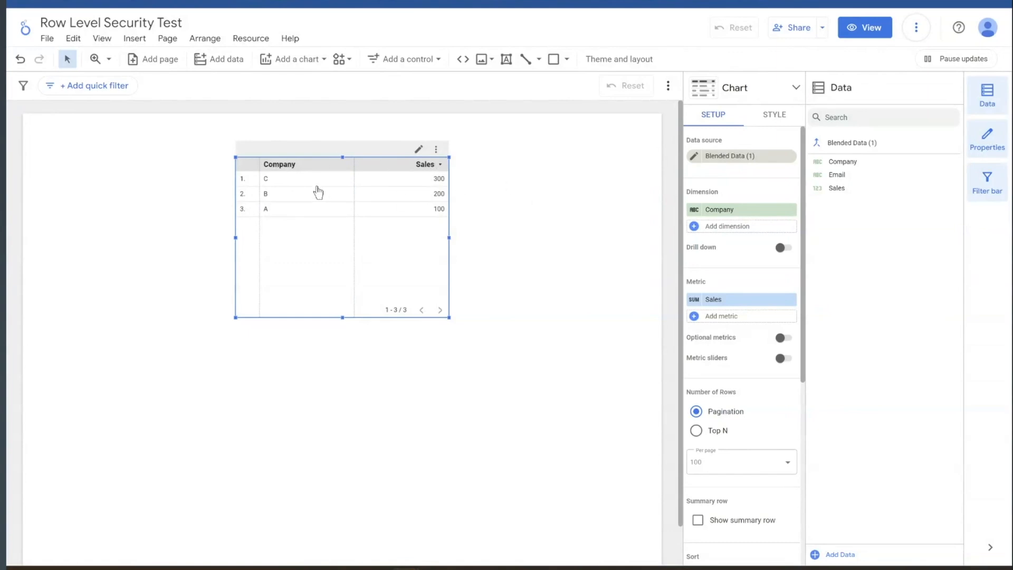
{"action": "mouse_move", "coordinate": [328, 54]}
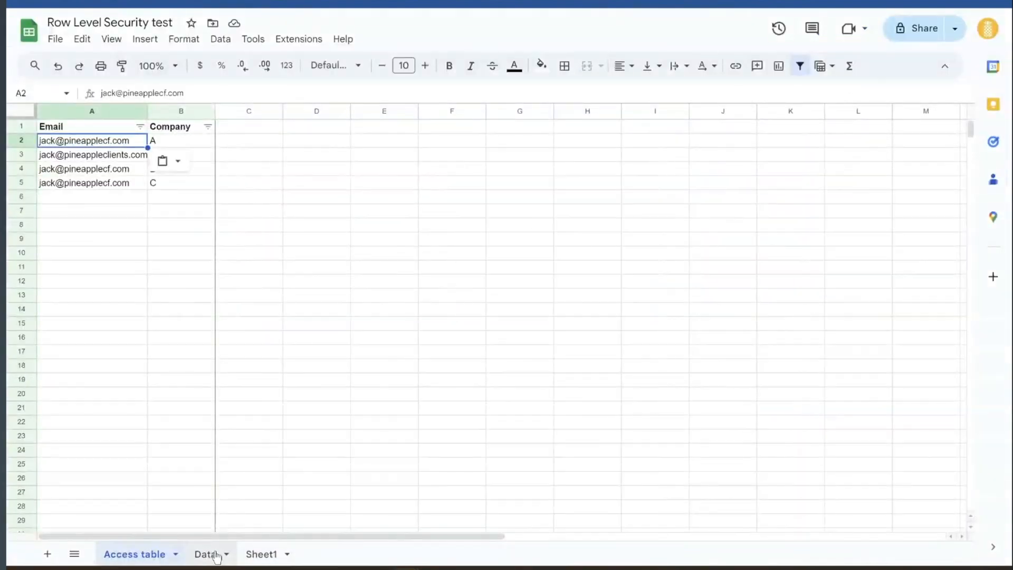
{"action": "left_click", "coordinate": [203, 553]}
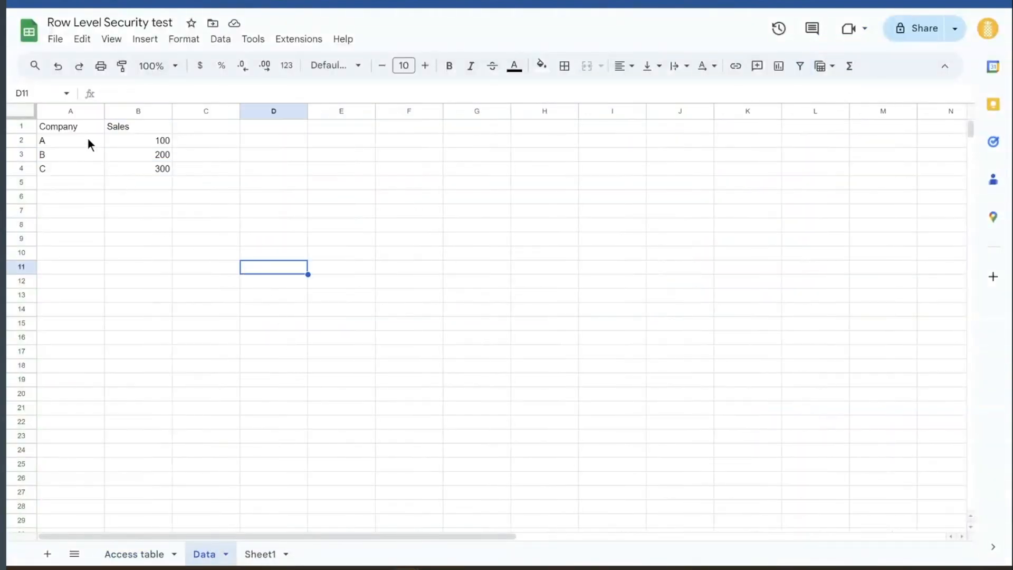
{"action": "left_click", "coordinate": [70, 141]}
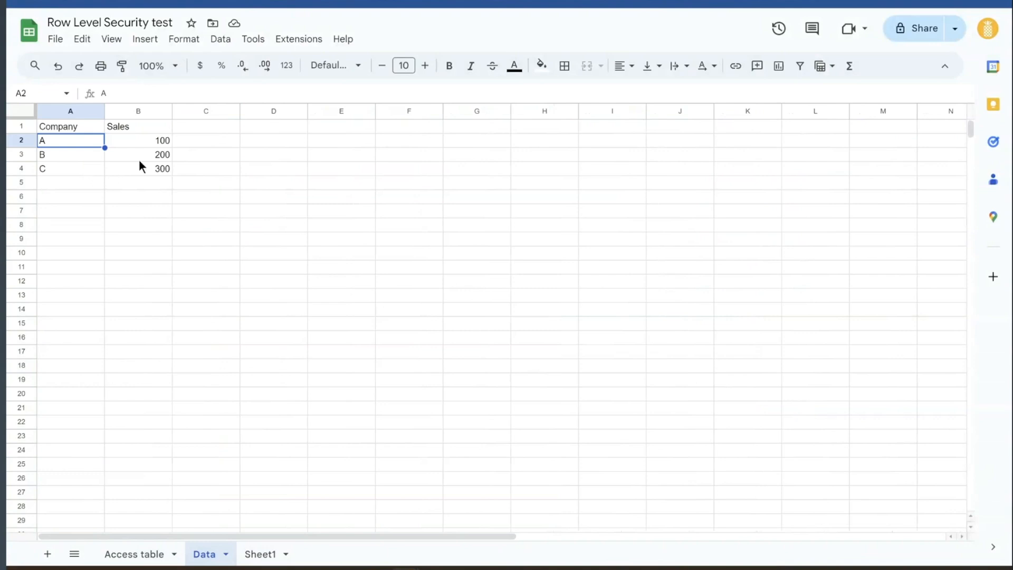
{"action": "left_click", "coordinate": [138, 154]}
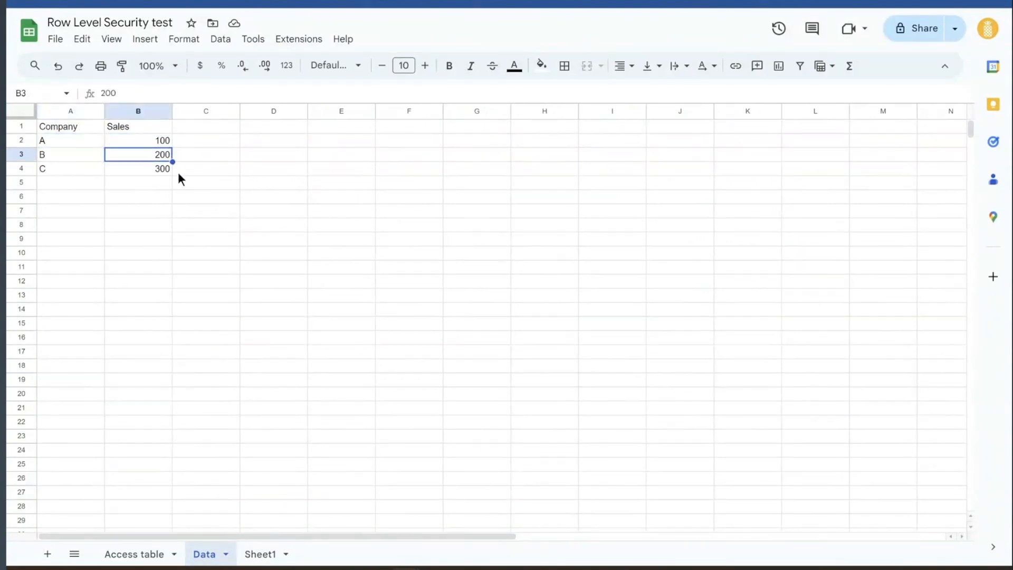
{"action": "left_click", "coordinate": [206, 182]}
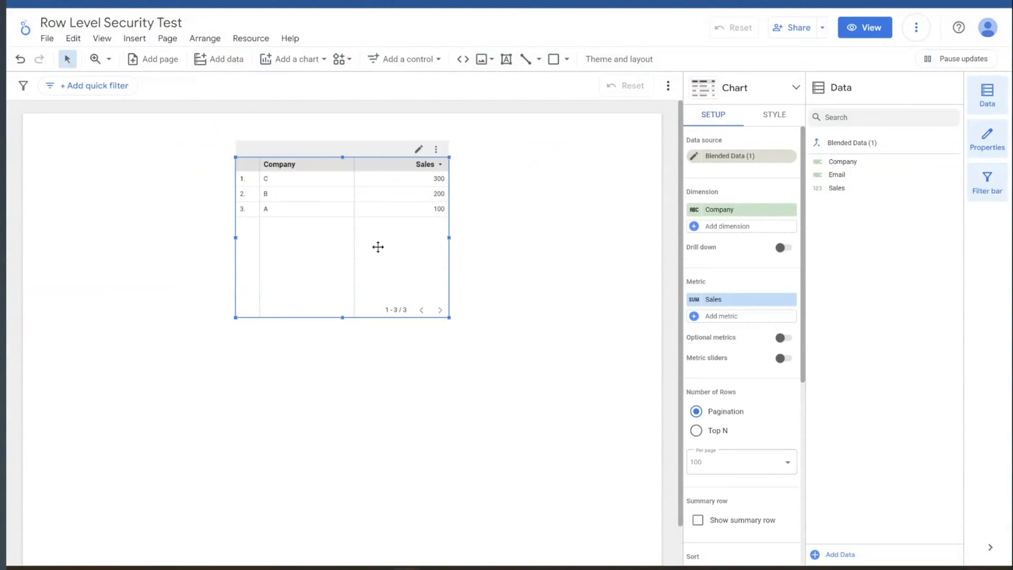
{"action": "mouse_move", "coordinate": [331, 134]}
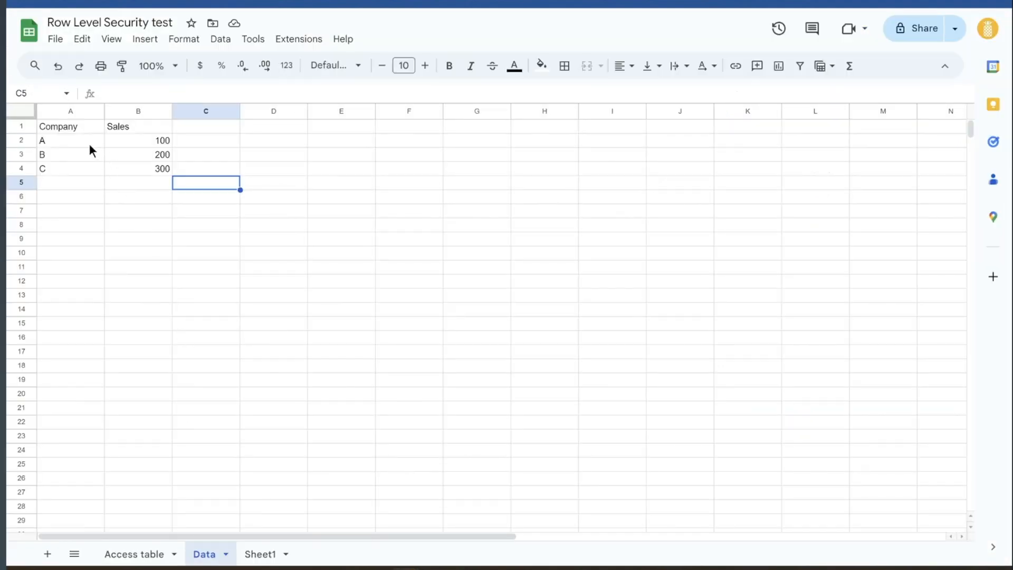
{"action": "left_click_drag", "start_coordinate": [70, 141], "coordinate": [138, 169]}
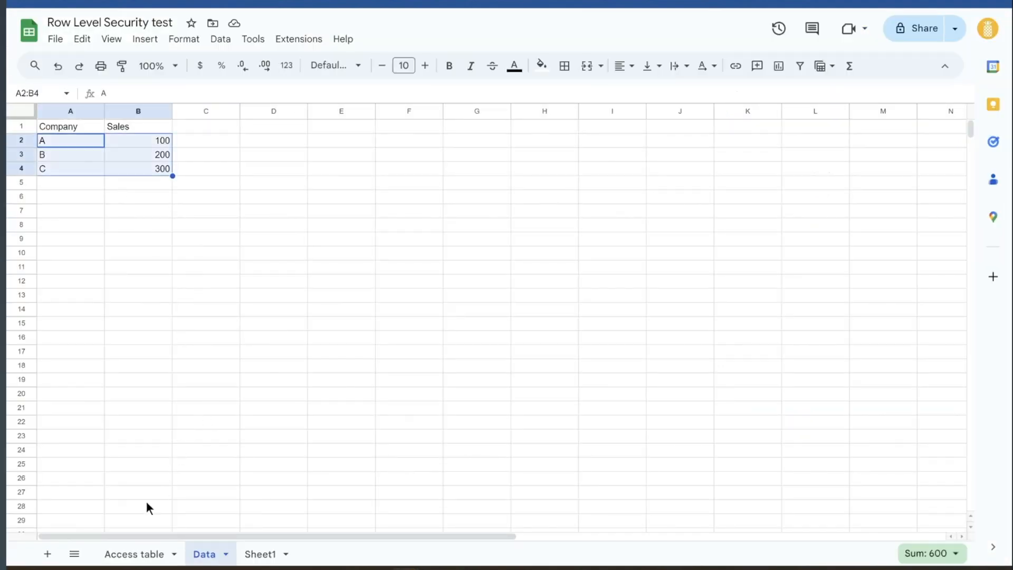
{"action": "left_click", "coordinate": [134, 554]}
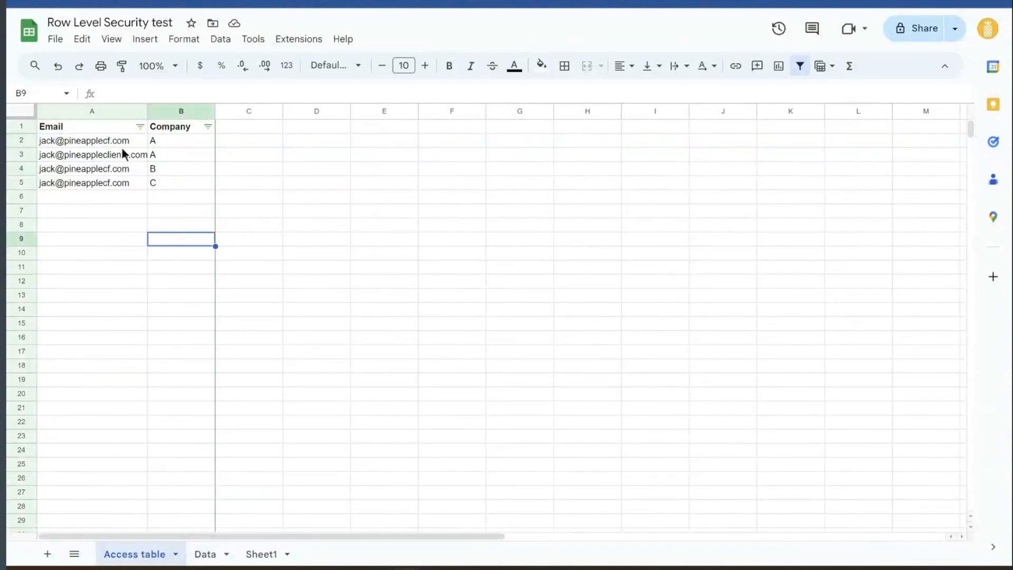
{"action": "left_click", "coordinate": [83, 140]}
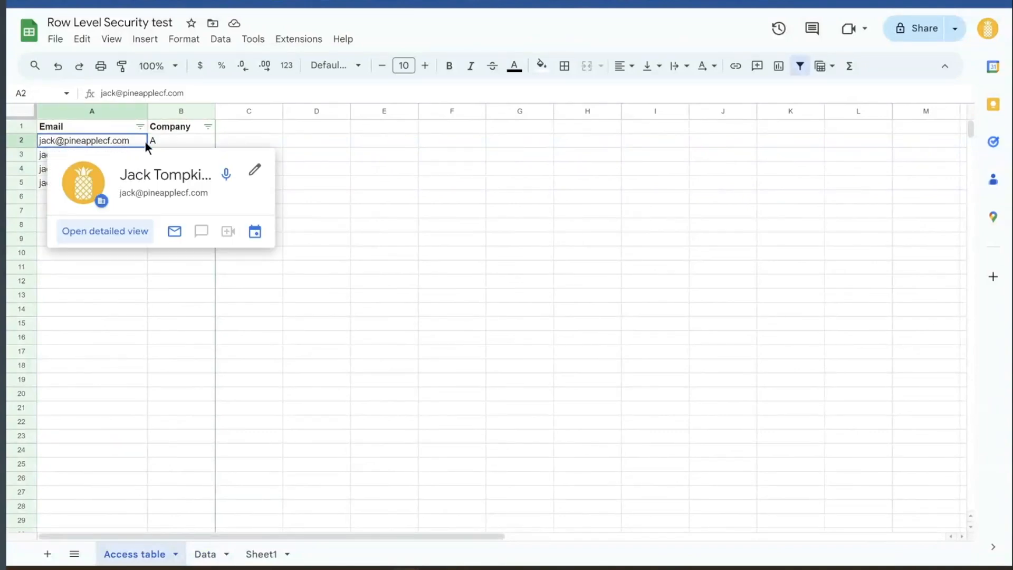
{"action": "left_click", "coordinate": [181, 169]}
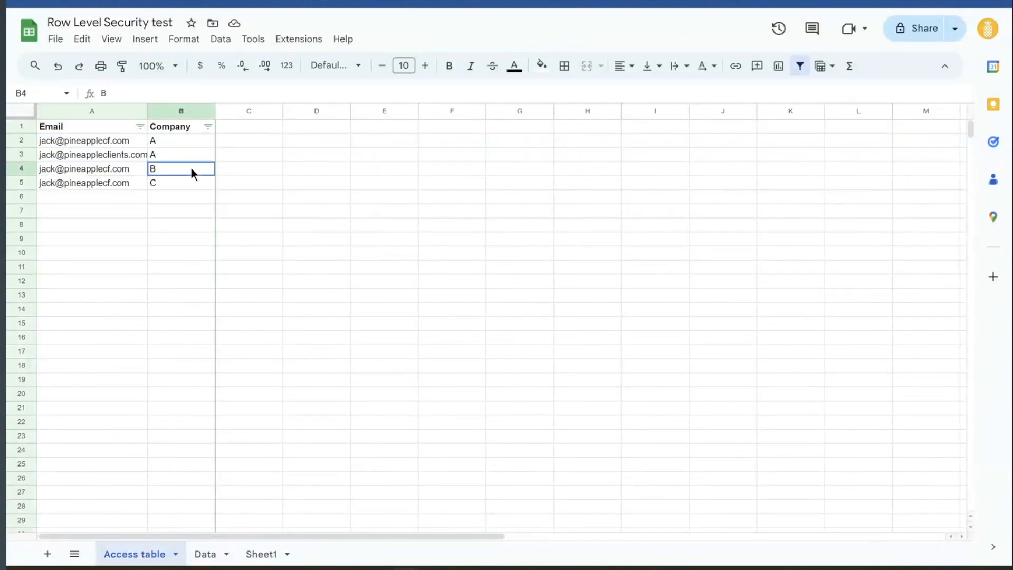
{"action": "left_click", "coordinate": [181, 182]}
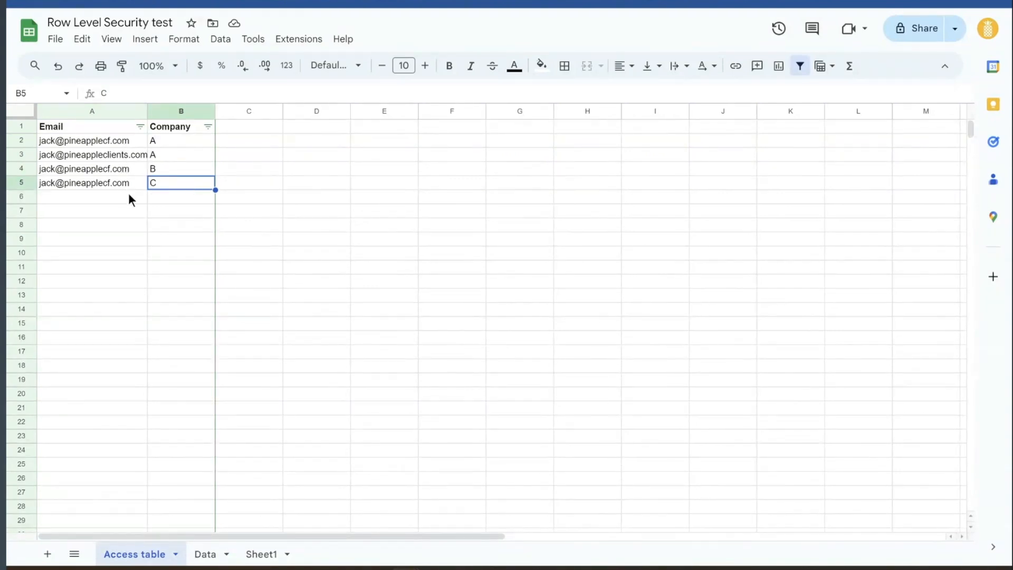
{"action": "mouse_move", "coordinate": [192, 205]}
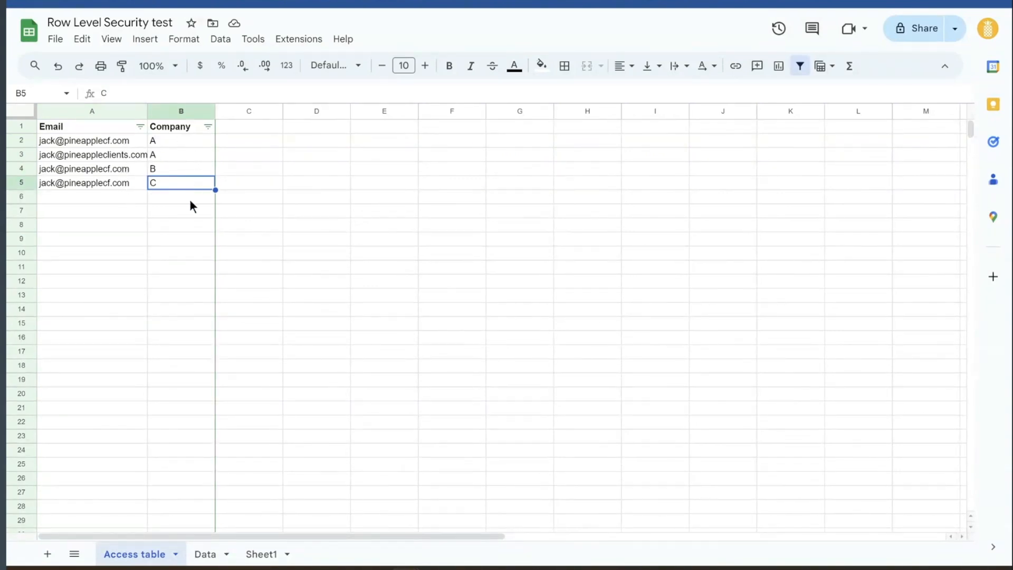
{"action": "left_click", "coordinate": [317, 196]}
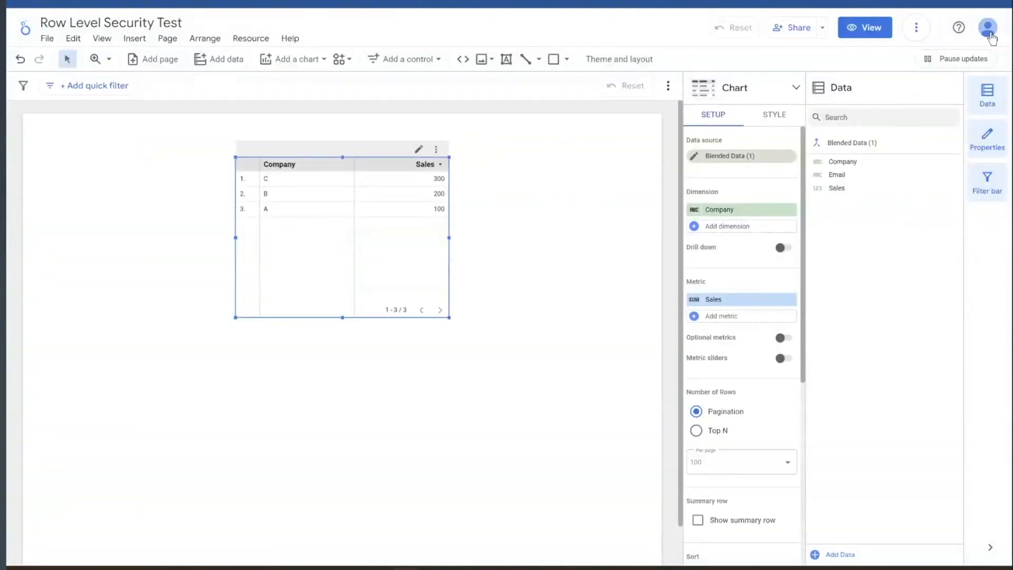
{"action": "mouse_move", "coordinate": [307, 208]}
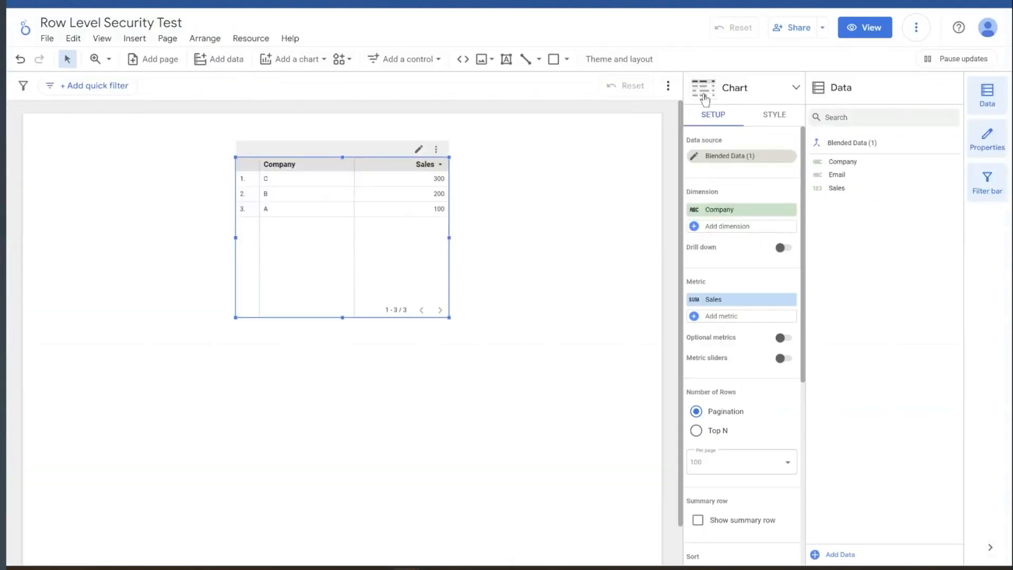
- Refresh the report data so the table lists only C 300 and B 200
{"action": "left_click", "coordinate": [916, 27]}
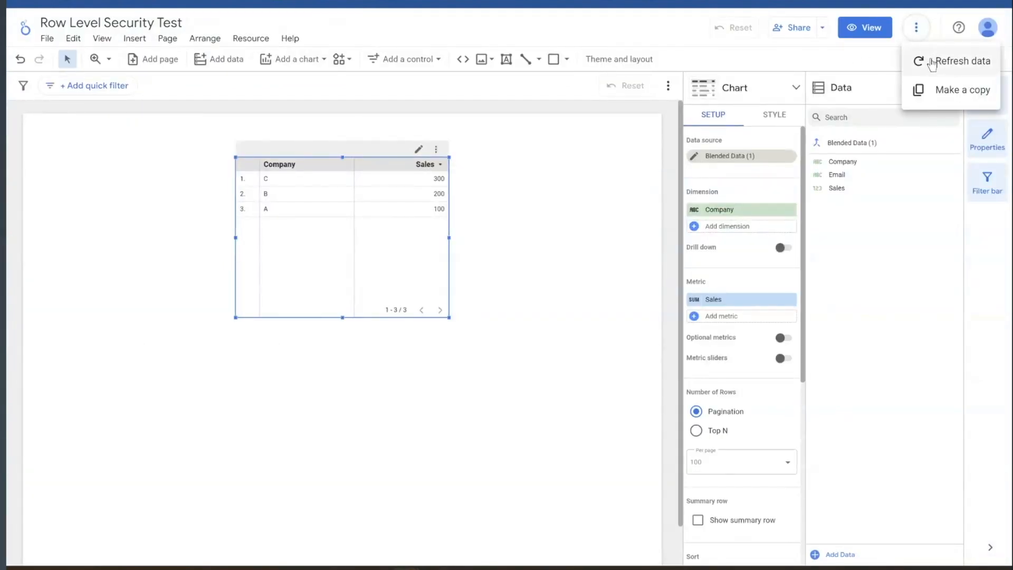
{"action": "left_click", "coordinate": [962, 60]}
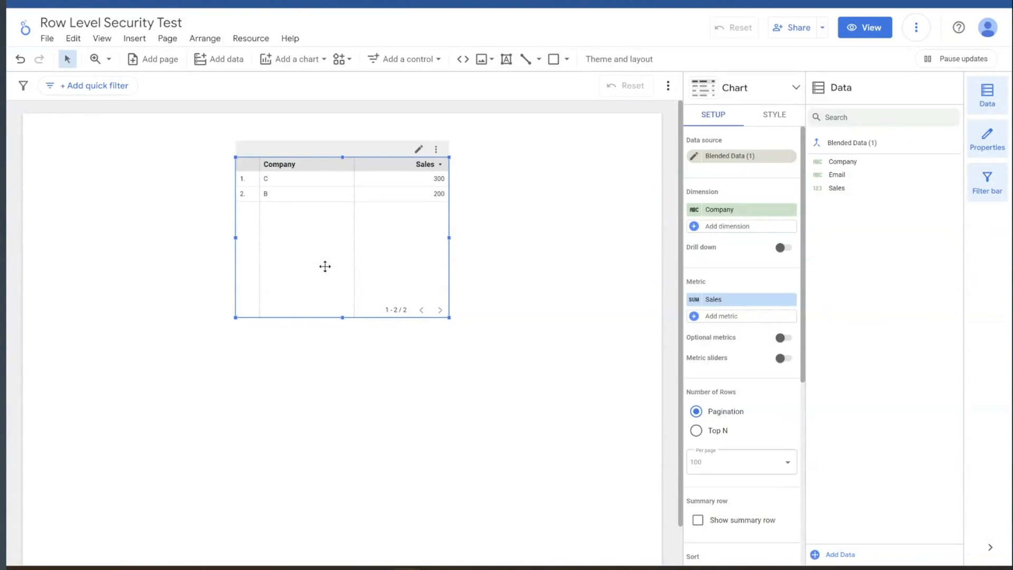
{"action": "mouse_move", "coordinate": [686, 170]}
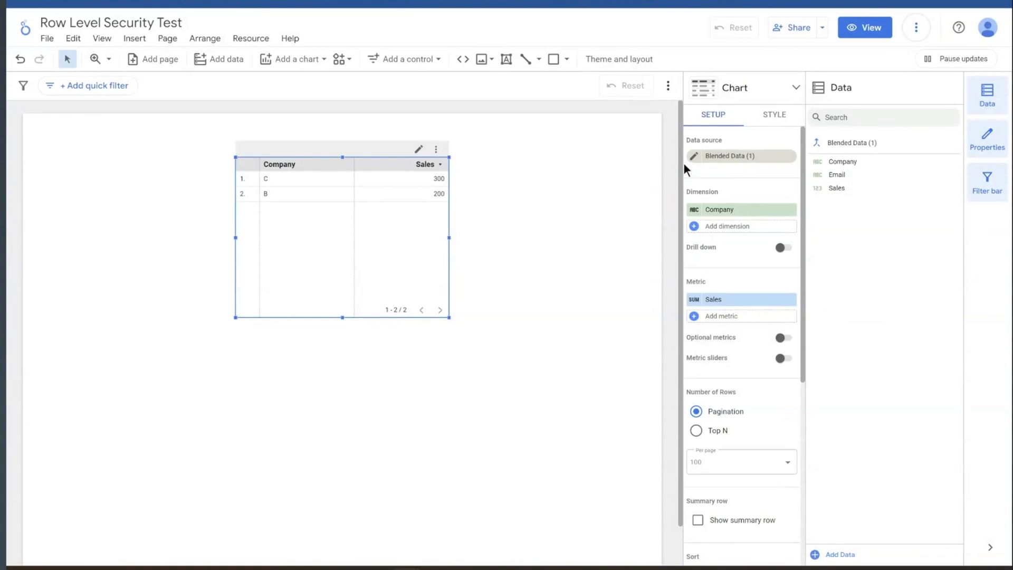
{"action": "left_click", "coordinate": [693, 156]}
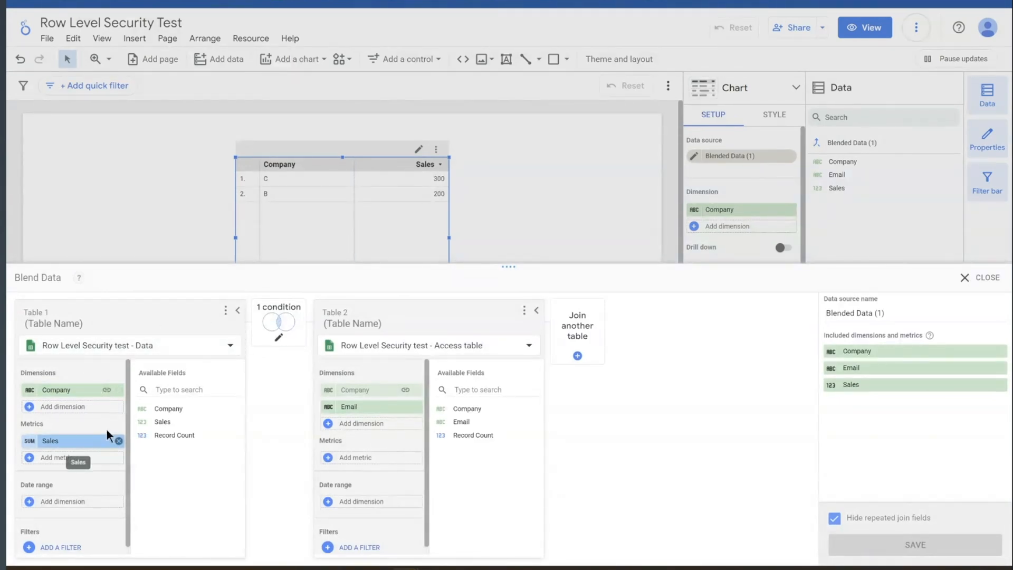
{"action": "mouse_move", "coordinate": [372, 392]}
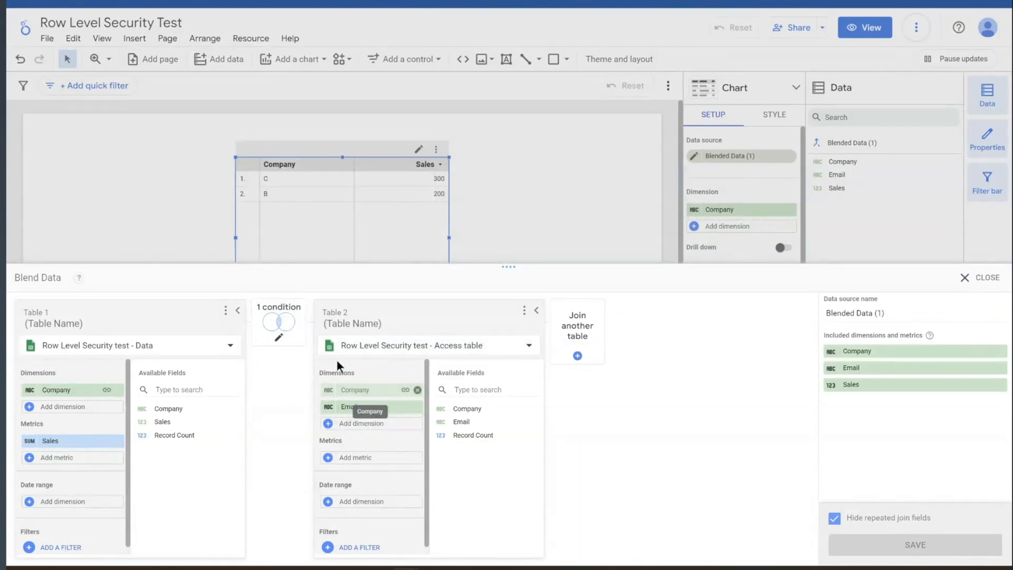
{"action": "mouse_move", "coordinate": [374, 389]}
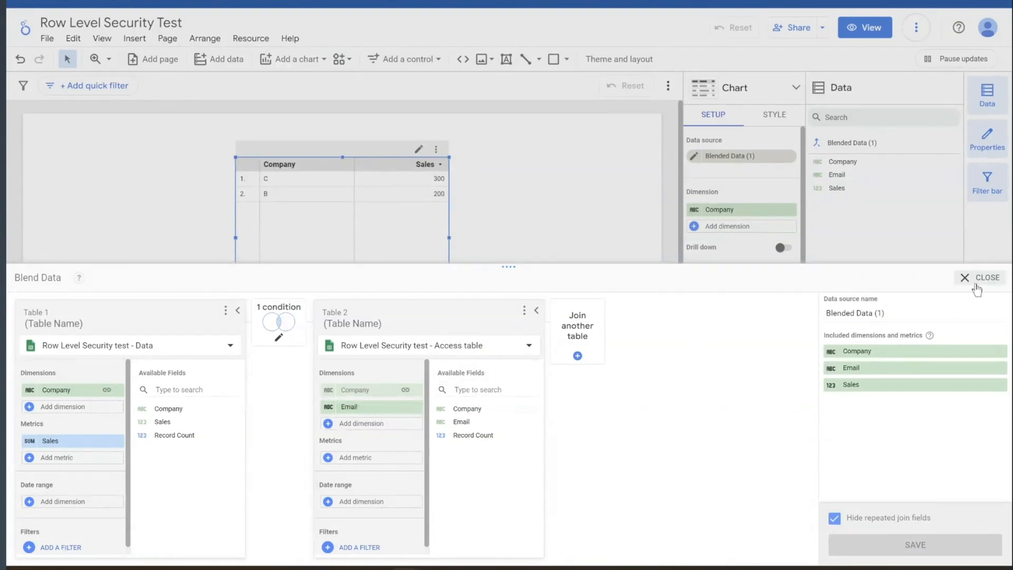
{"action": "left_click", "coordinate": [986, 277]}
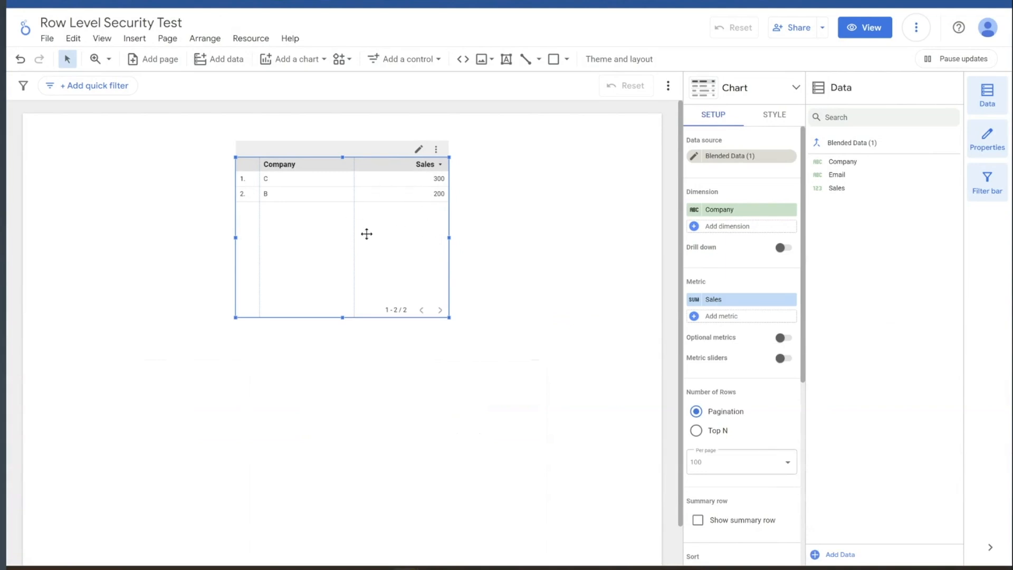
- Enable 'Filter data by viewer email' on the Access table source using its Email field
{"action": "left_click", "coordinate": [251, 38]}
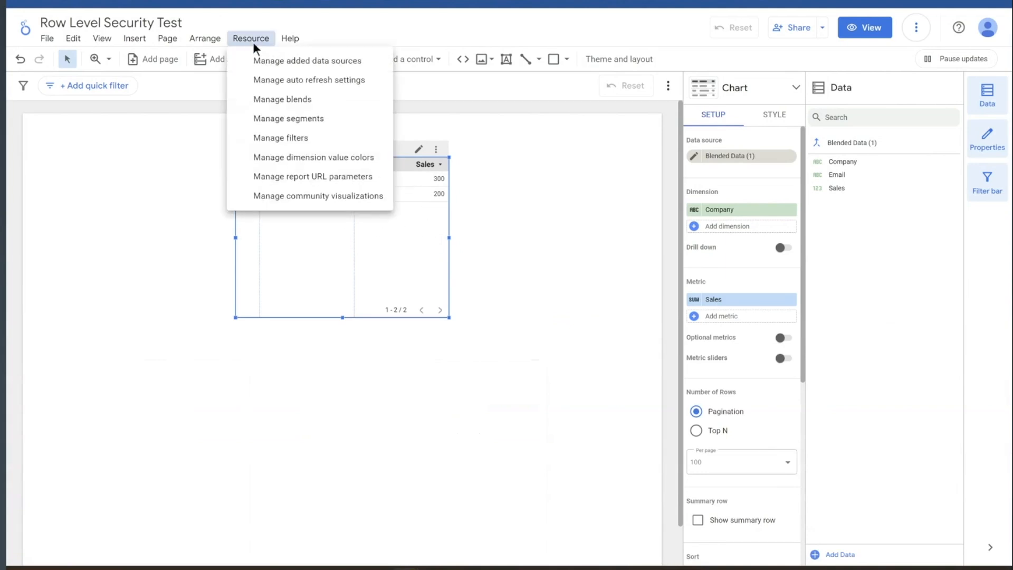
{"action": "left_click", "coordinate": [307, 60]}
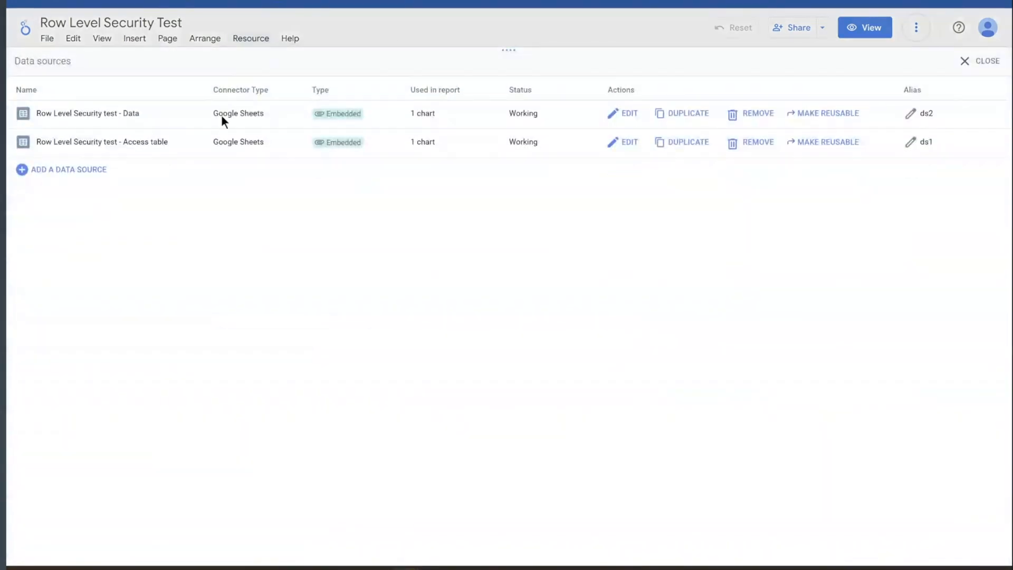
{"action": "left_click", "coordinate": [629, 142]}
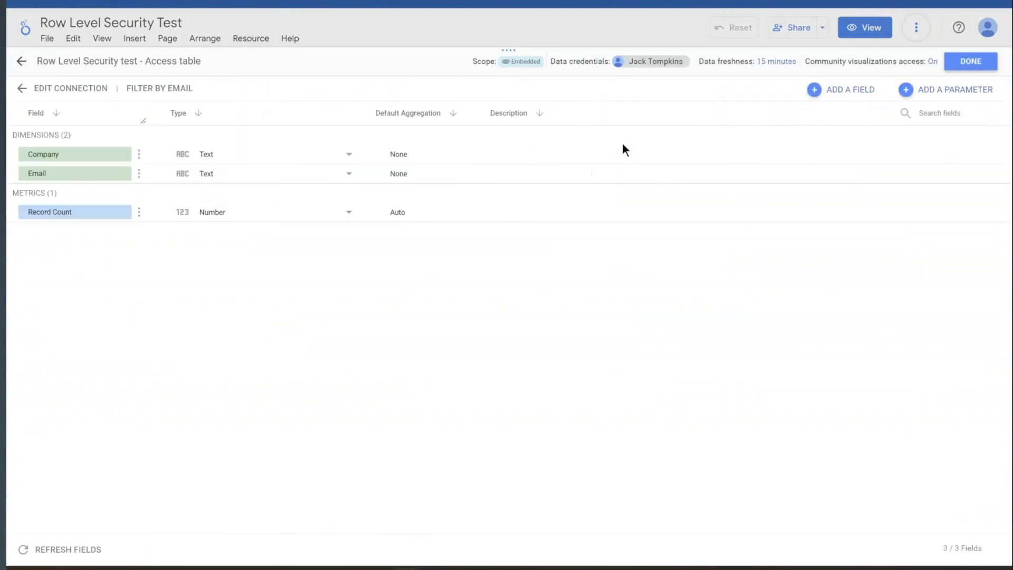
{"action": "mouse_move", "coordinate": [158, 88]}
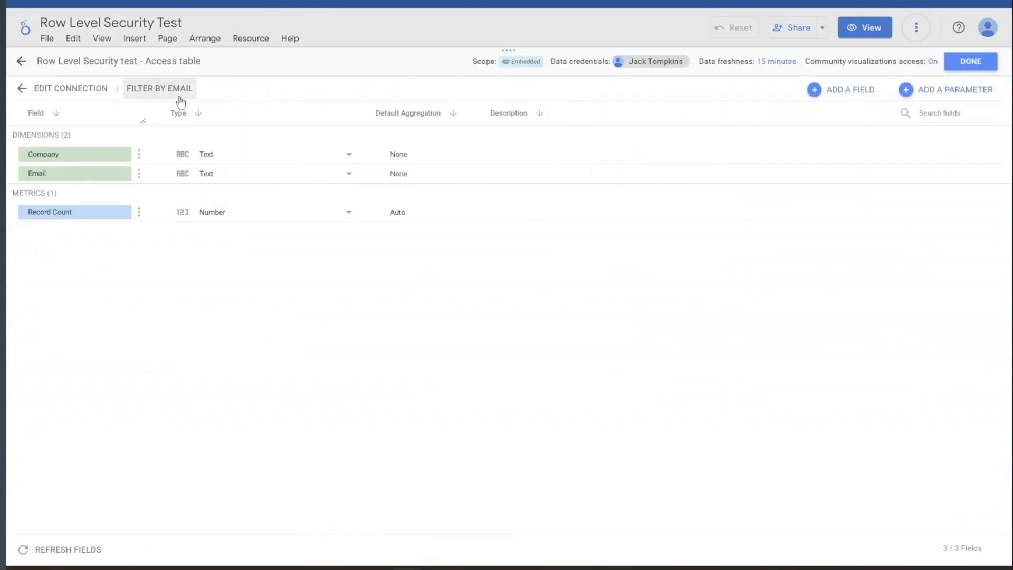
{"action": "left_click", "coordinate": [159, 88]}
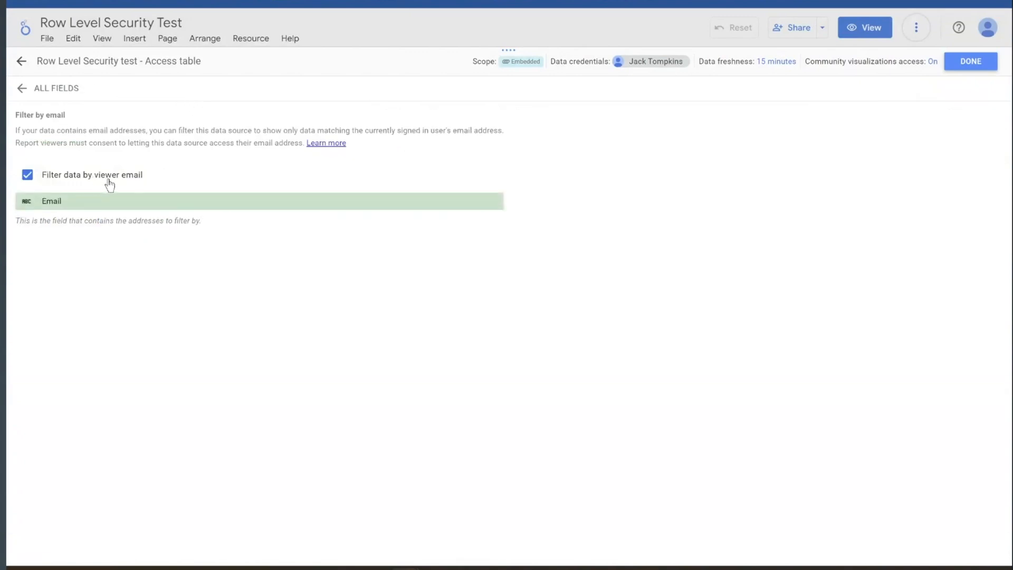
{"action": "mouse_move", "coordinate": [136, 206]}
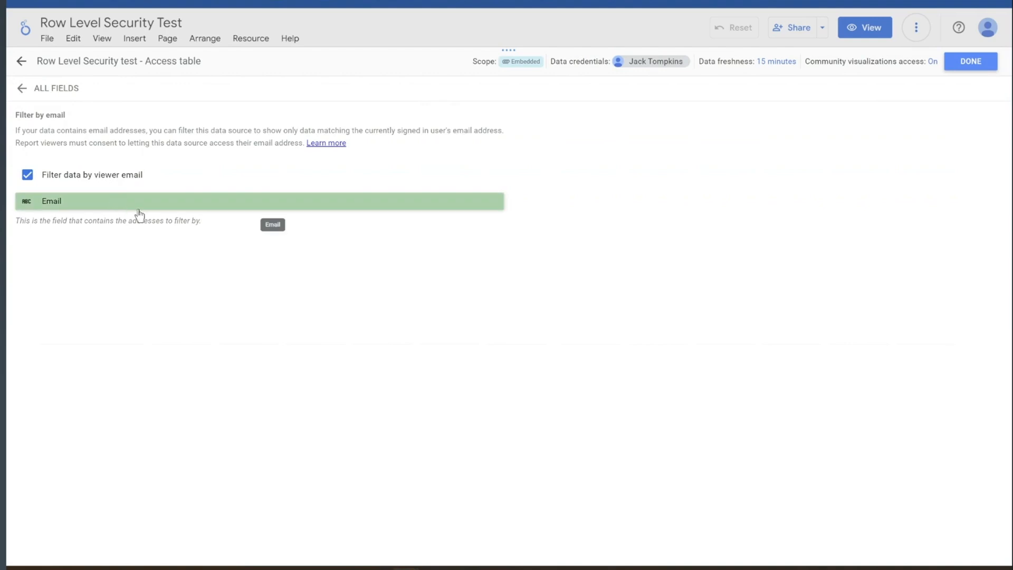
{"action": "left_click", "coordinate": [971, 60]}
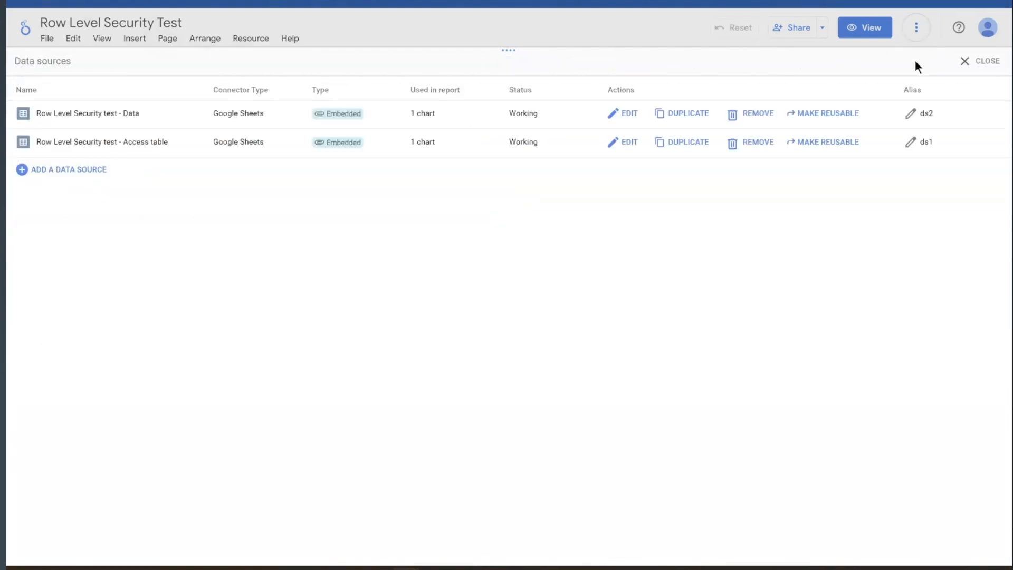
{"action": "left_click", "coordinate": [987, 61]}
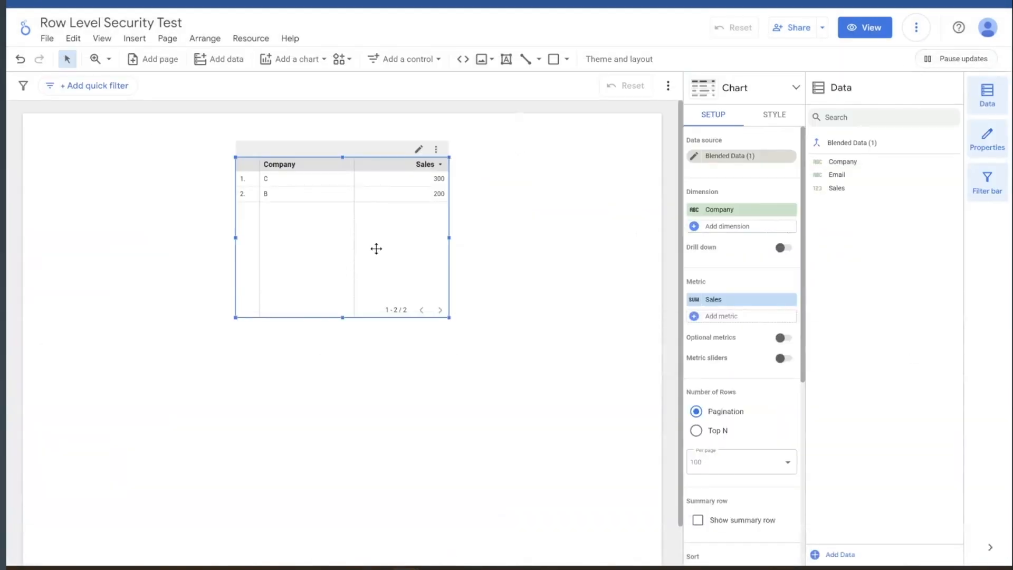
{"action": "mouse_move", "coordinate": [397, 242]}
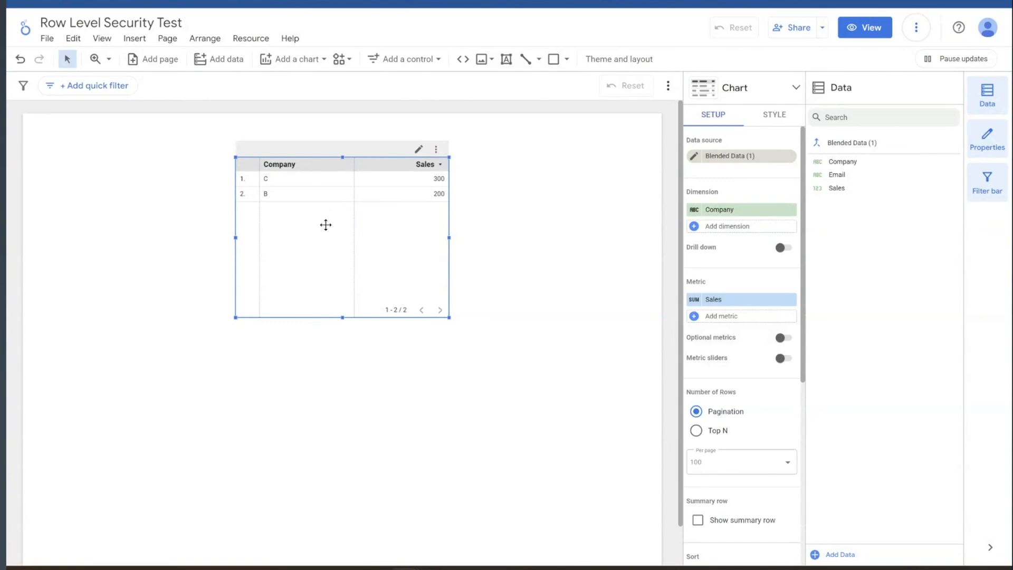
{"action": "mouse_move", "coordinate": [834, 221]}
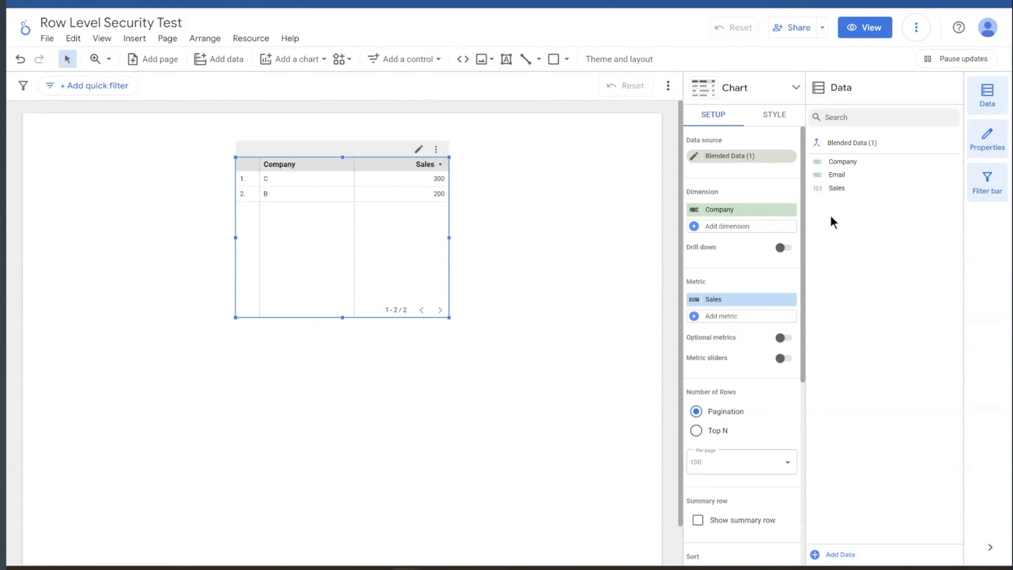